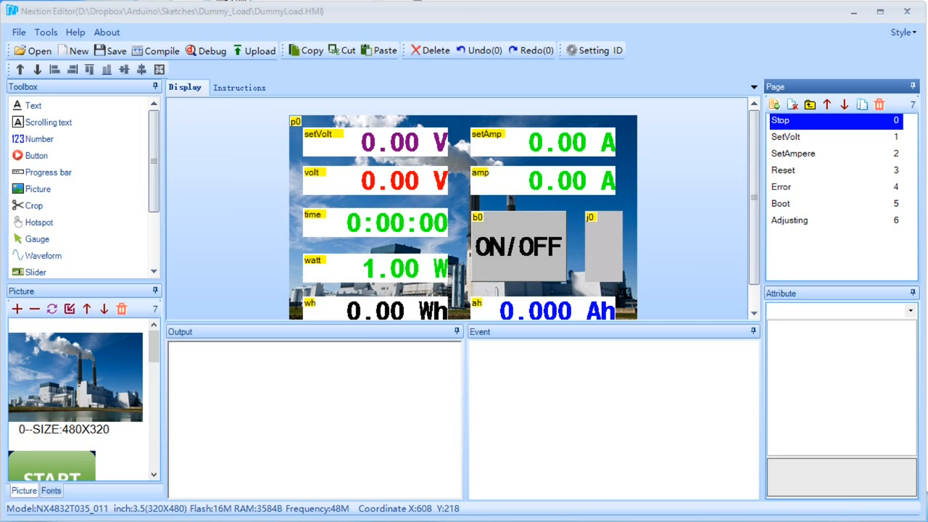
mouse_move(391, 190)
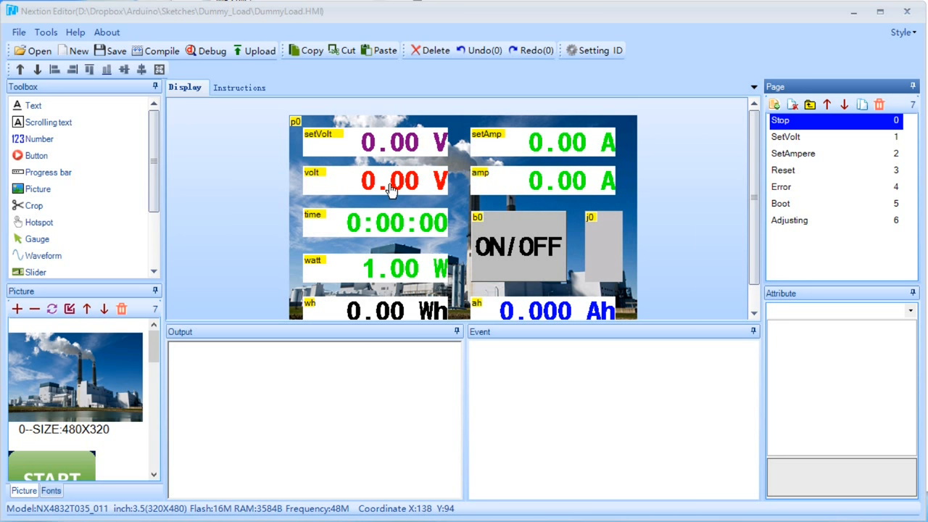
mouse_move(437, 179)
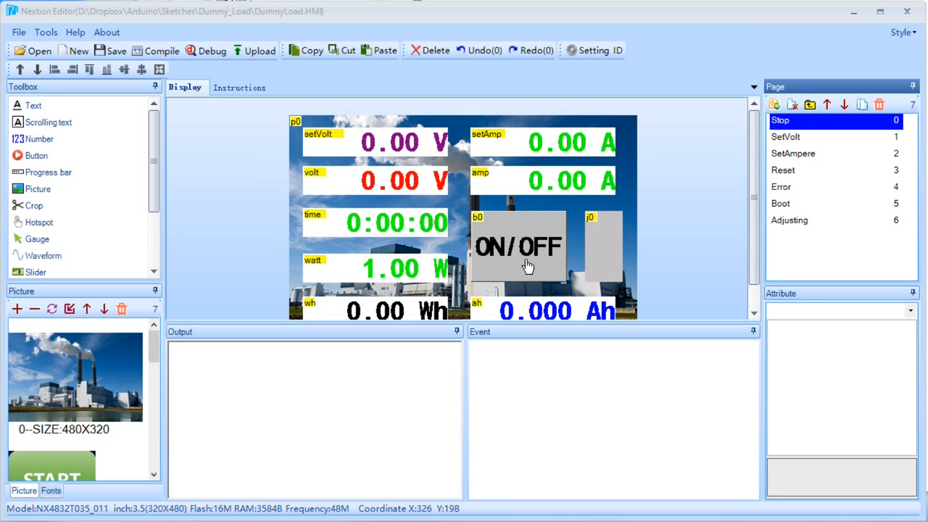
mouse_move(384, 190)
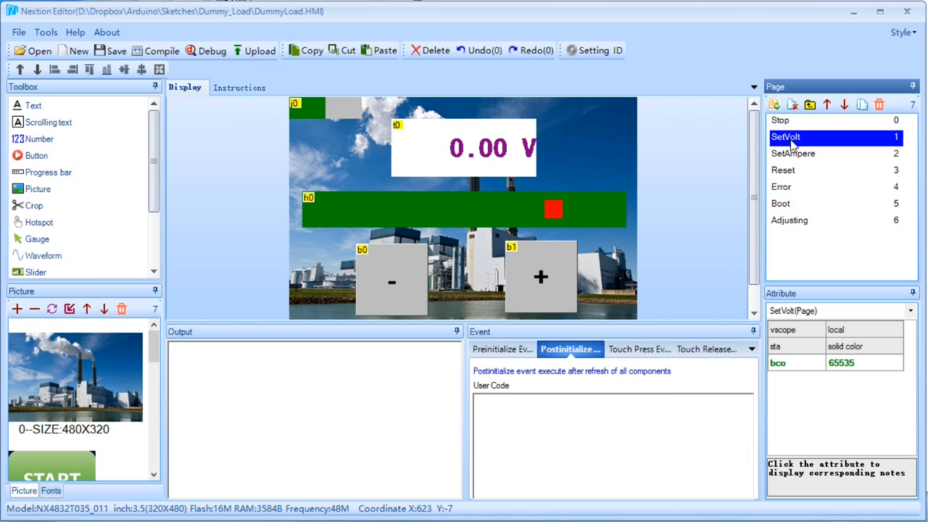
Step through the SetAmpere and Stop pages, landing on the Reset page.
click(792, 153)
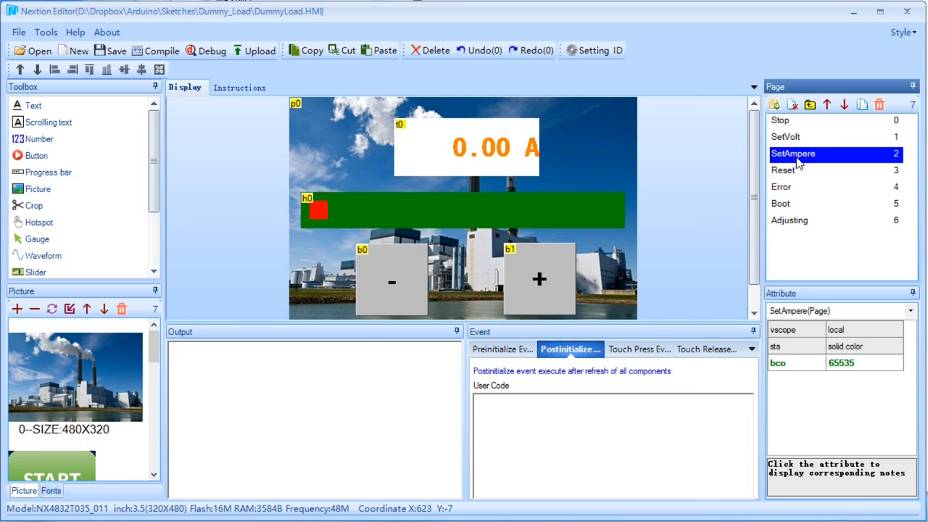
click(781, 119)
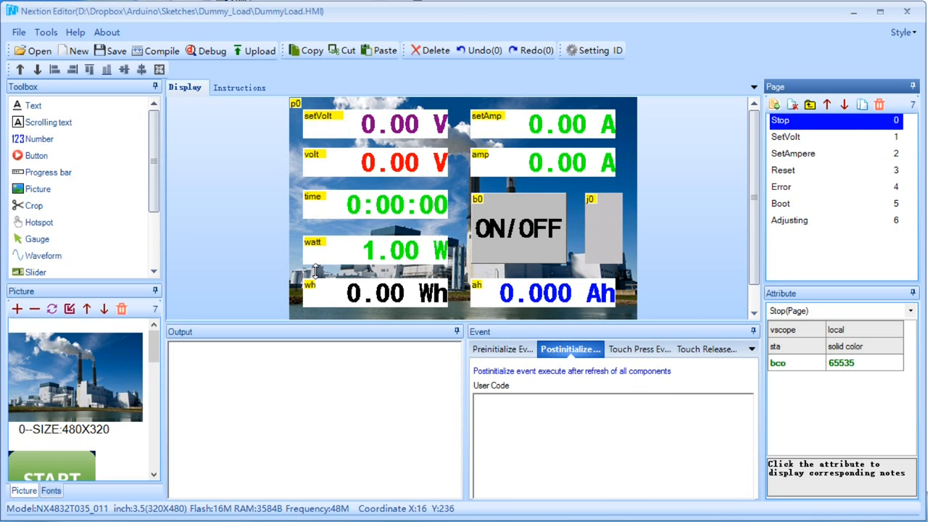
click(783, 169)
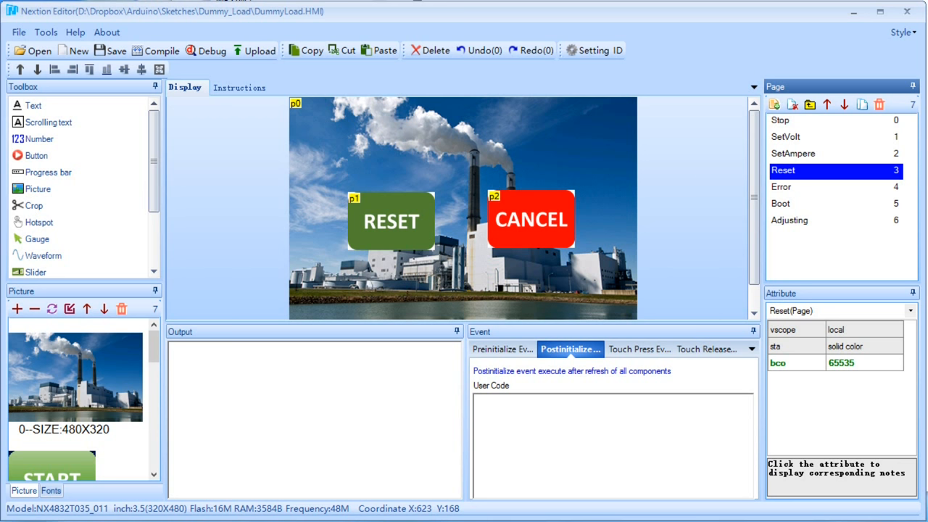
Show the Reset page's preinitialize code and the RESET picture's touch release event.
click(505, 349)
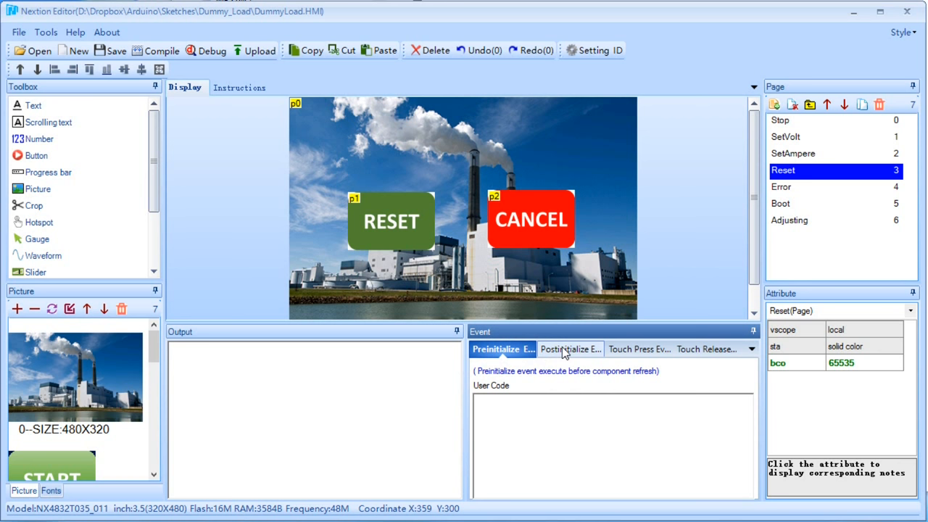
click(391, 221)
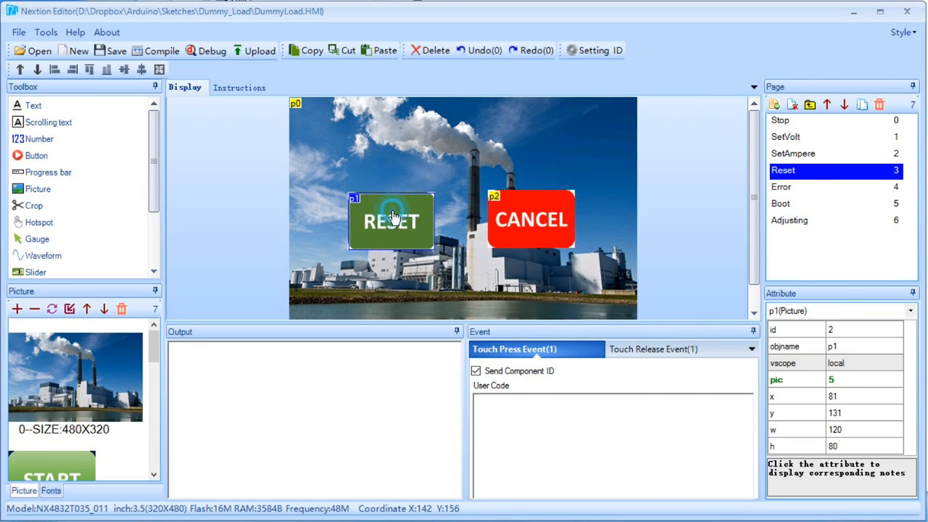
mouse_move(663, 354)
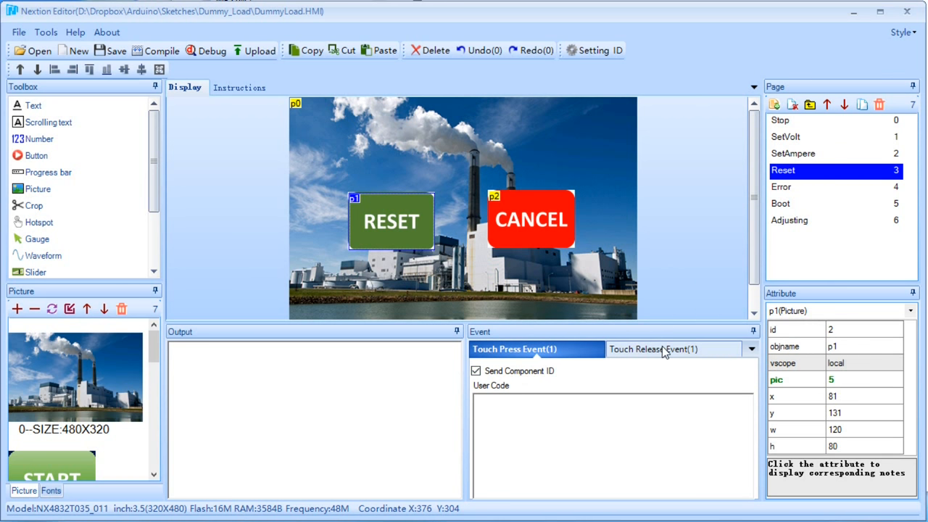
click(662, 348)
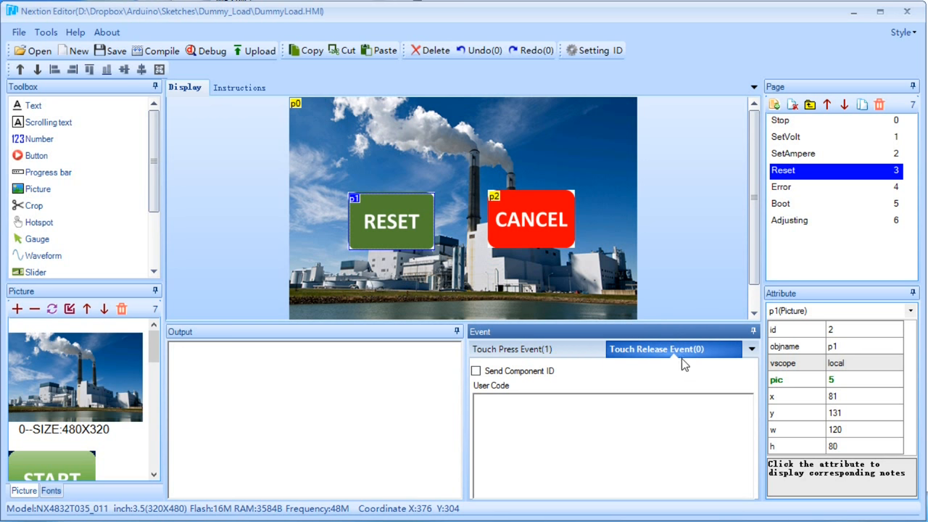
mouse_move(728, 329)
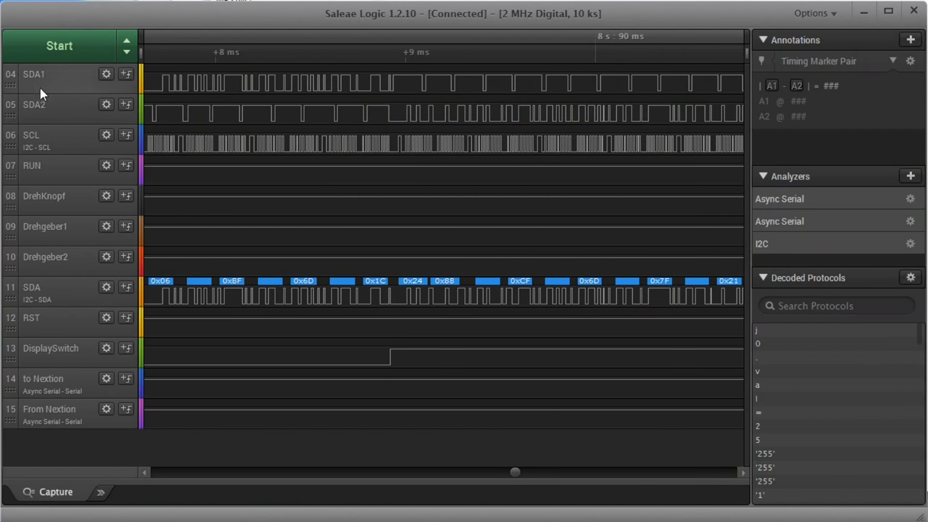
mouse_move(412, 108)
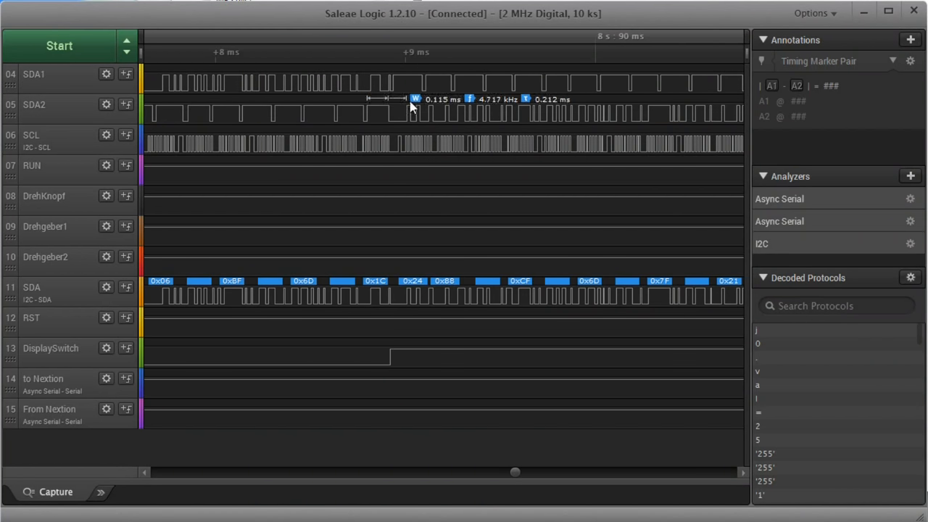
mouse_move(417, 150)
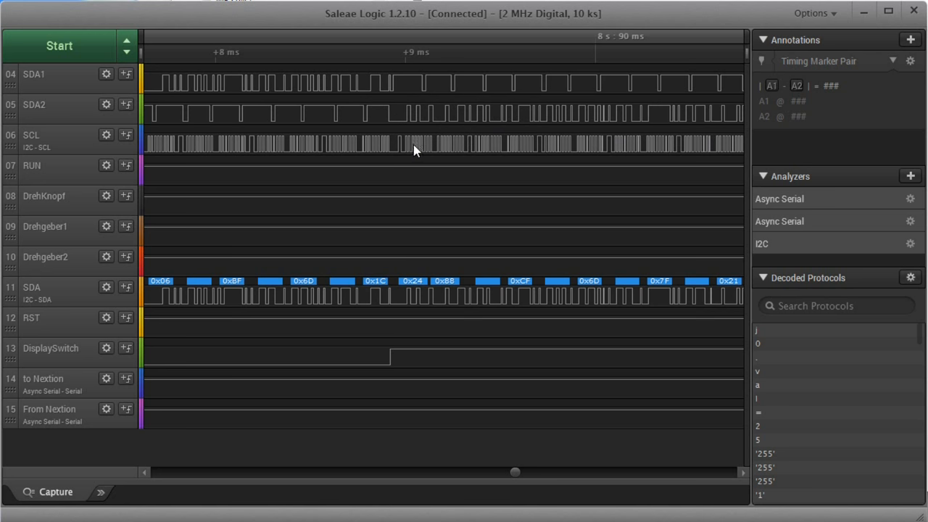
mouse_move(527, 161)
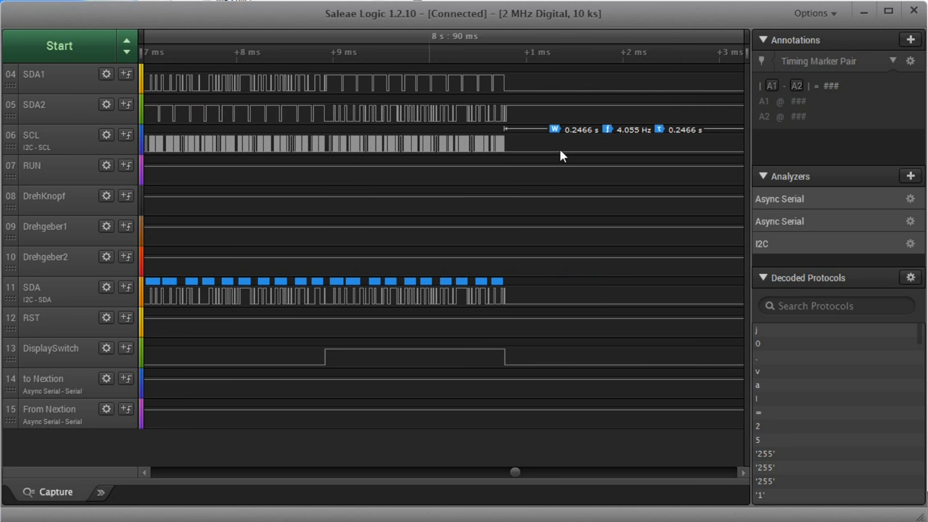
mouse_move(600, 142)
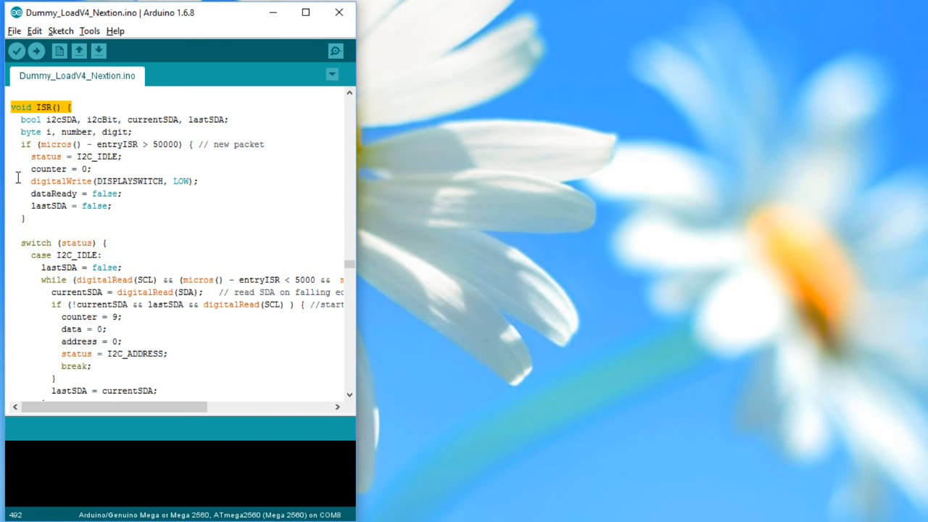
mouse_move(127, 300)
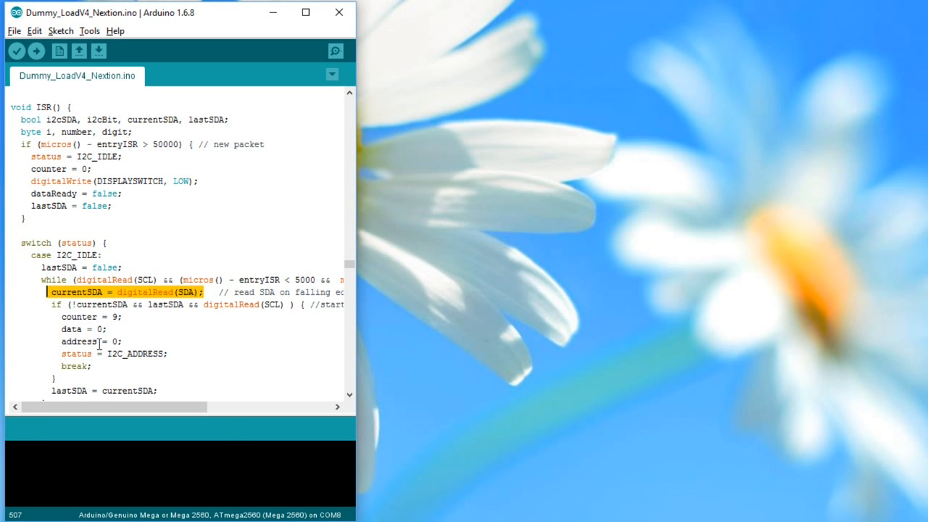
mouse_move(101, 343)
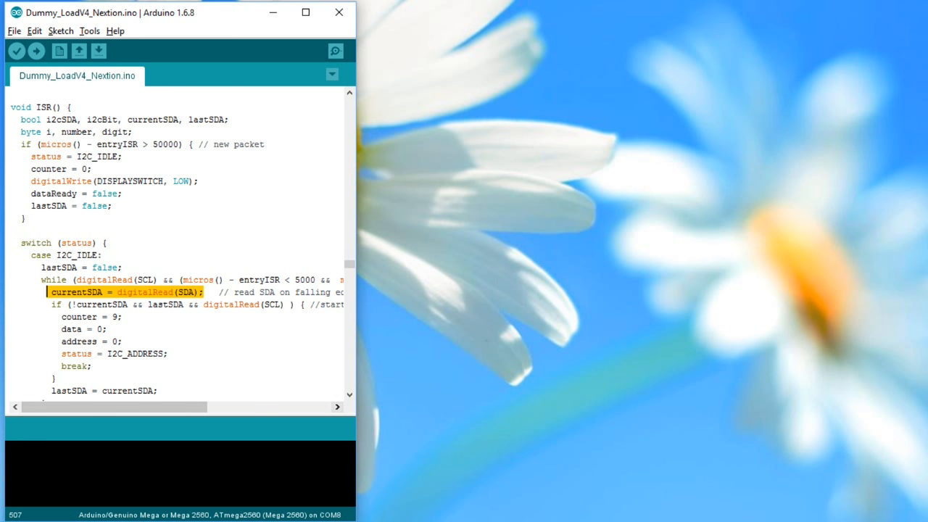
Scroll the ISR() function past the I2C_ADDRESS and I2C_DATA cases with the DISPLAYSWITCH toggle.
scroll(down, 3)
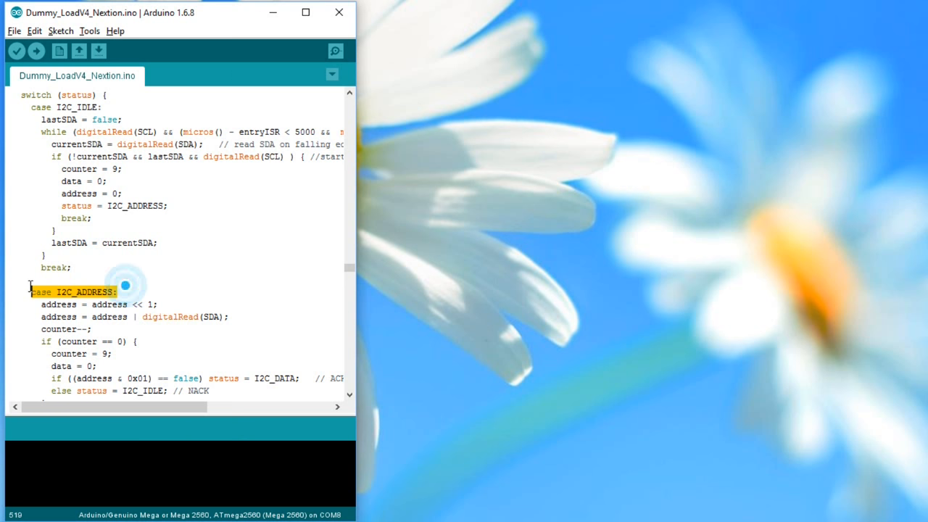
scroll(down, 3)
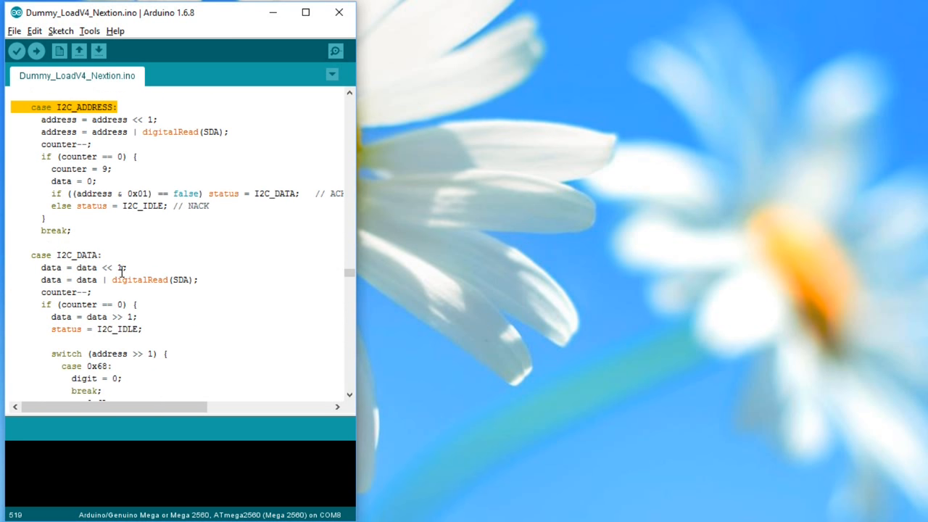
scroll(down, 3)
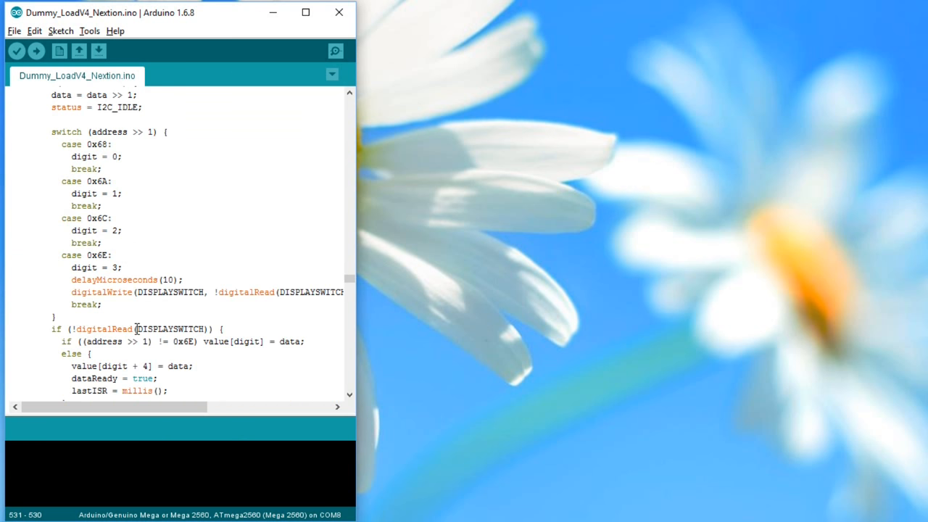
scroll(down, 3)
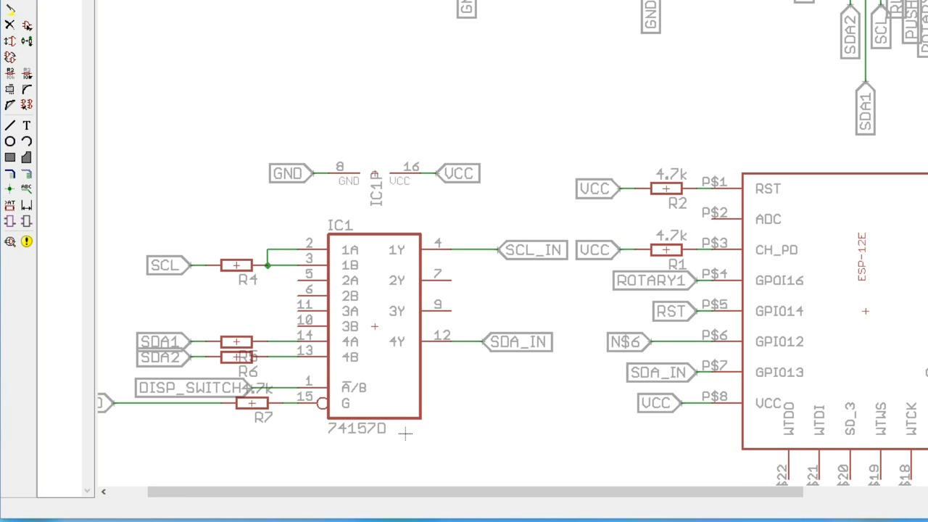
mouse_move(179, 368)
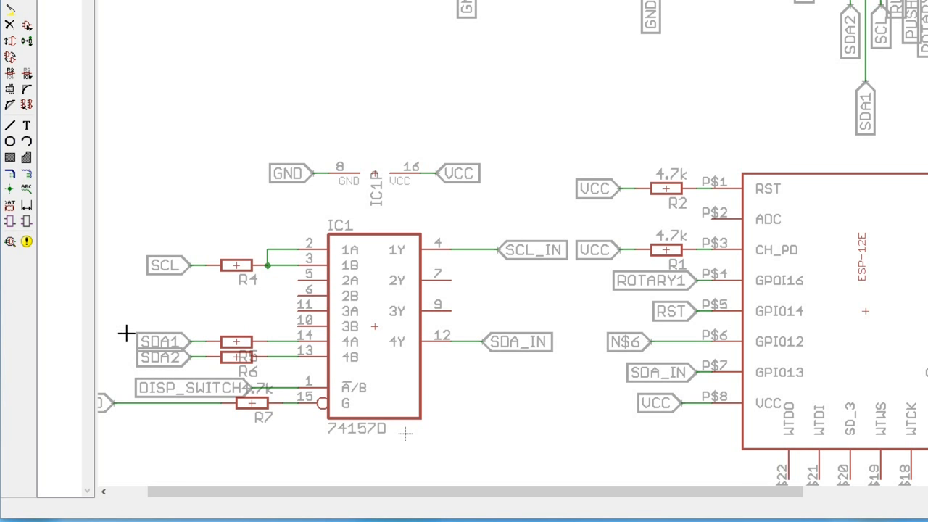
mouse_move(137, 358)
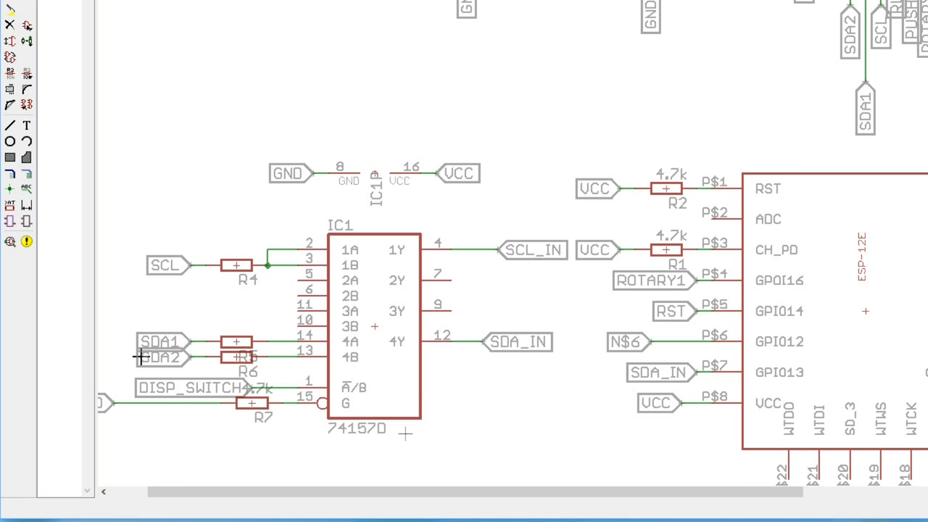
mouse_move(299, 275)
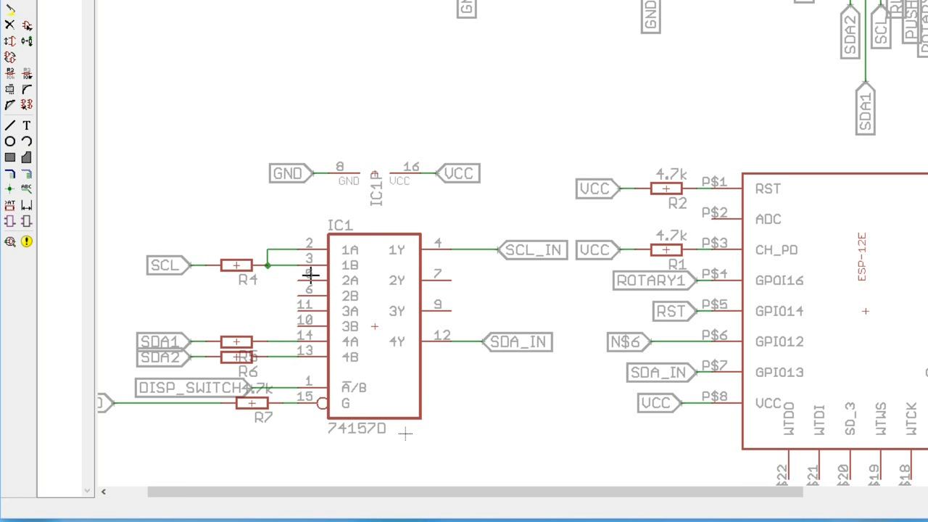
mouse_move(401, 387)
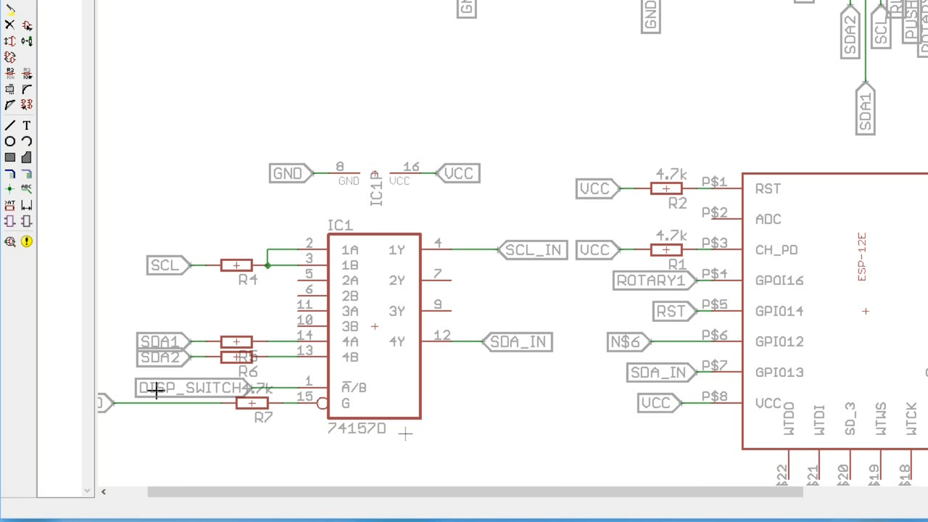
mouse_move(151, 391)
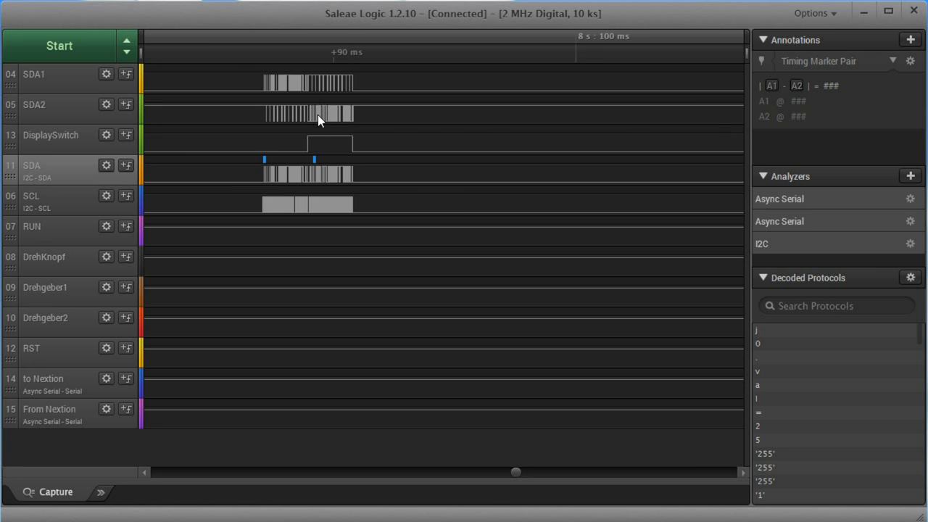
mouse_move(321, 183)
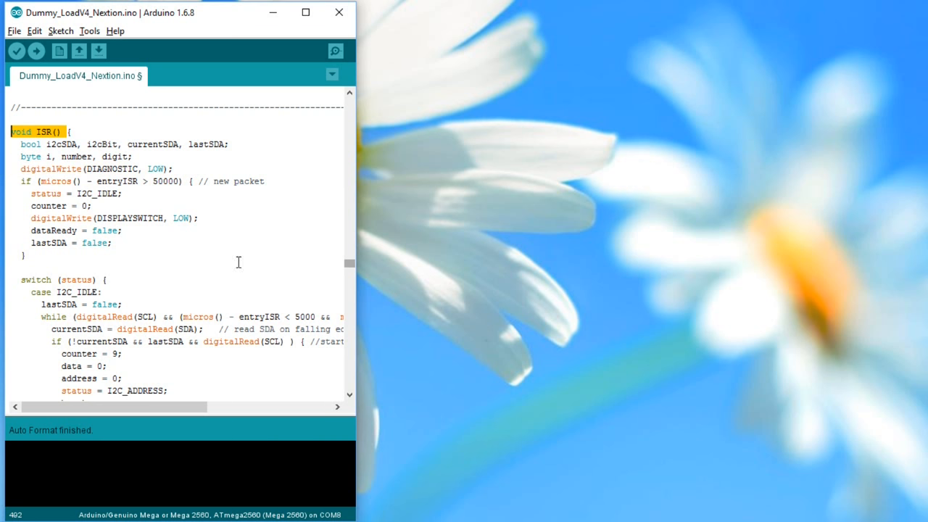
Scroll the Dummy_LoadV4_Nextion sketch down to the void ISR() function.
scroll(down, 3)
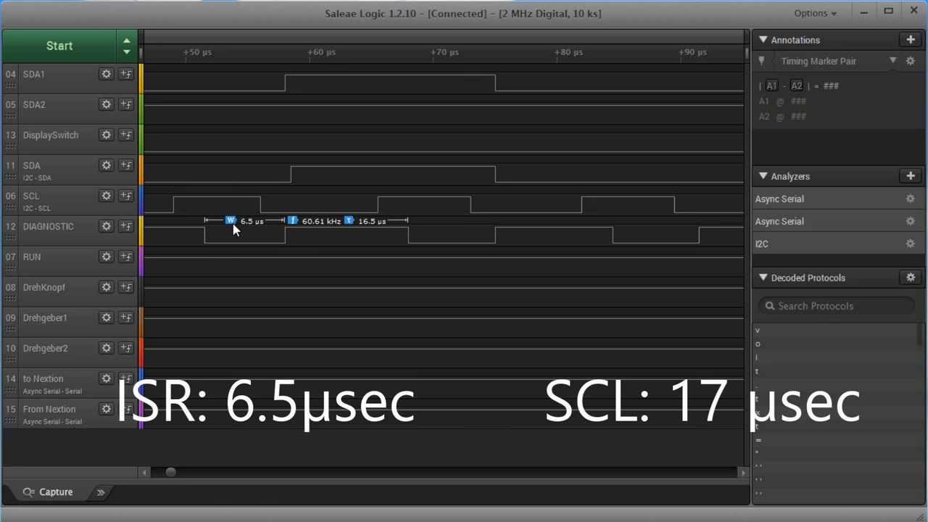
mouse_move(243, 227)
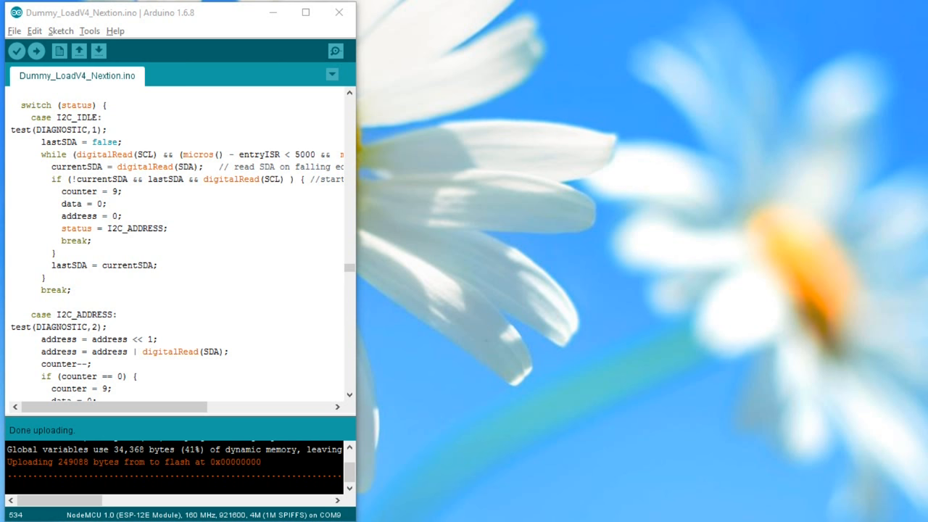
Highlight the DIAGNOSTIC,2 argument of test() under case I2C_ADDRESS and continue down the state cases.
double_click(79, 129)
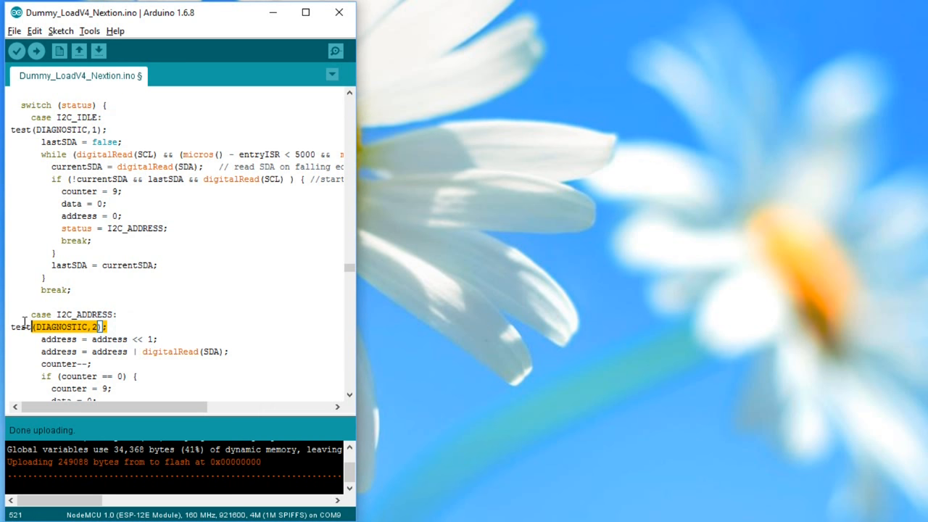
scroll(down, 3)
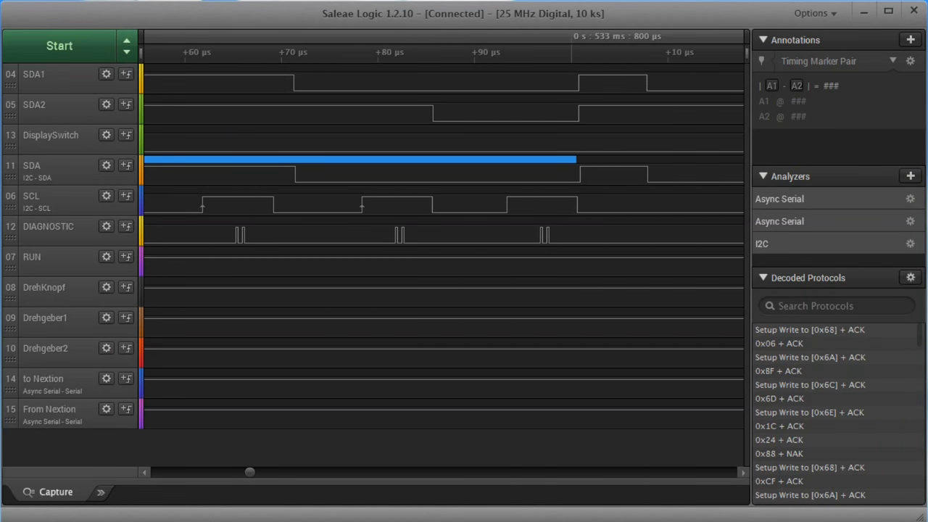
mouse_move(253, 262)
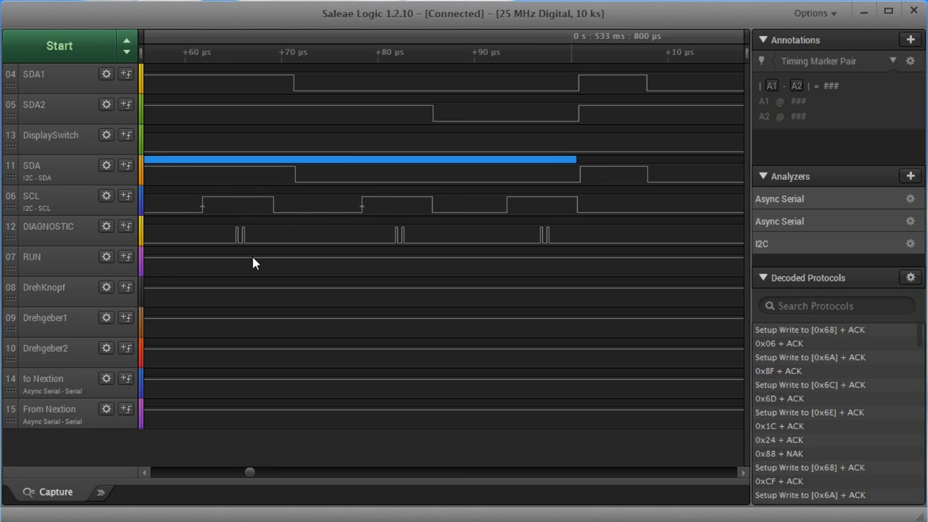
mouse_move(480, 242)
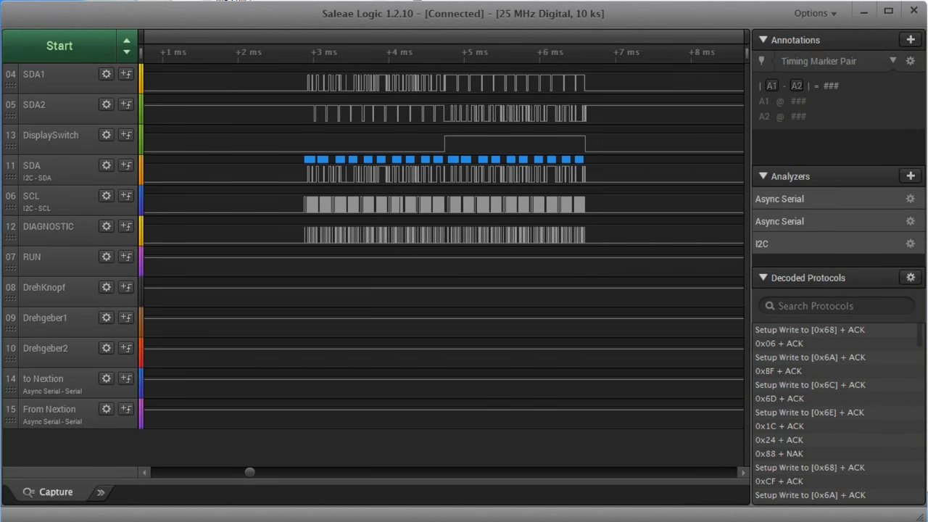
mouse_move(351, 115)
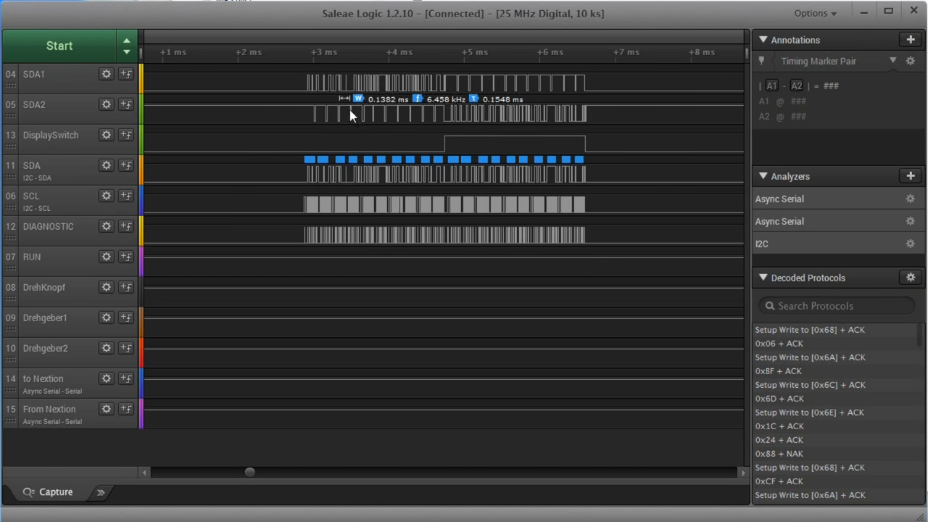
mouse_move(431, 179)
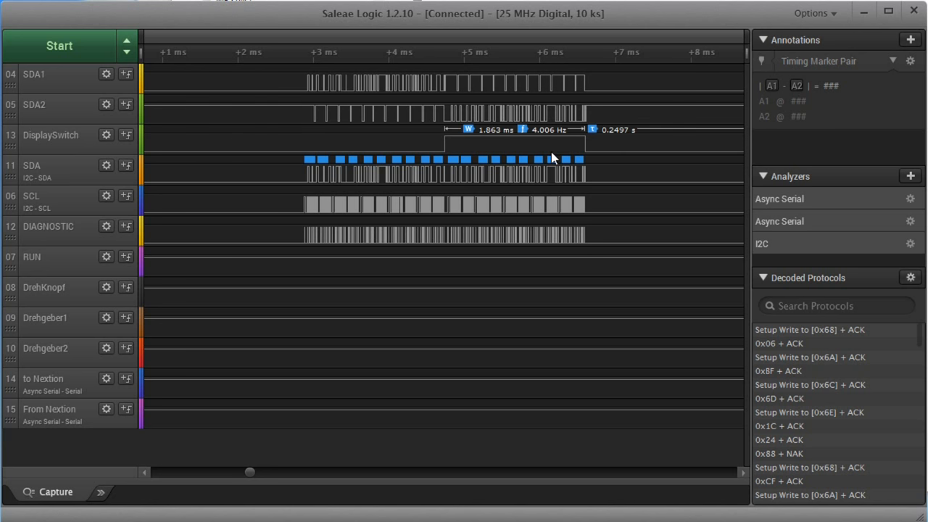
mouse_move(558, 159)
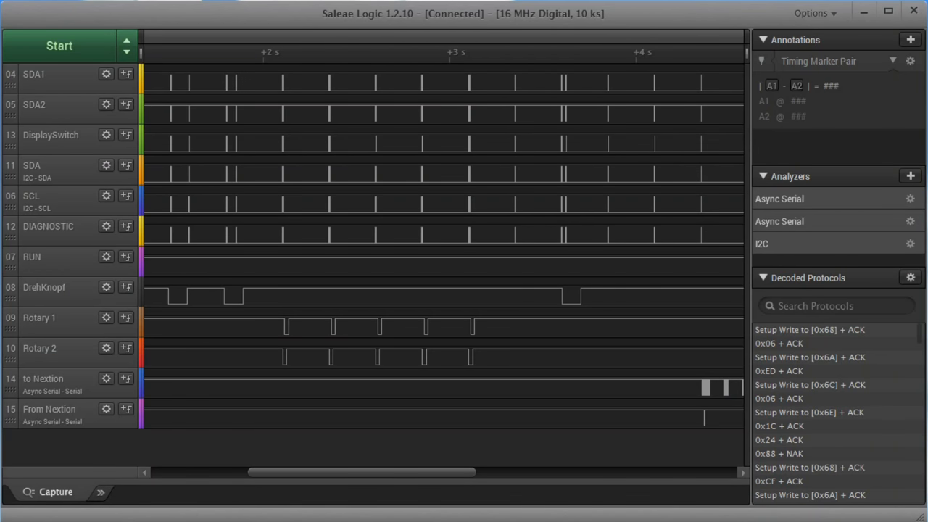
mouse_move(469, 332)
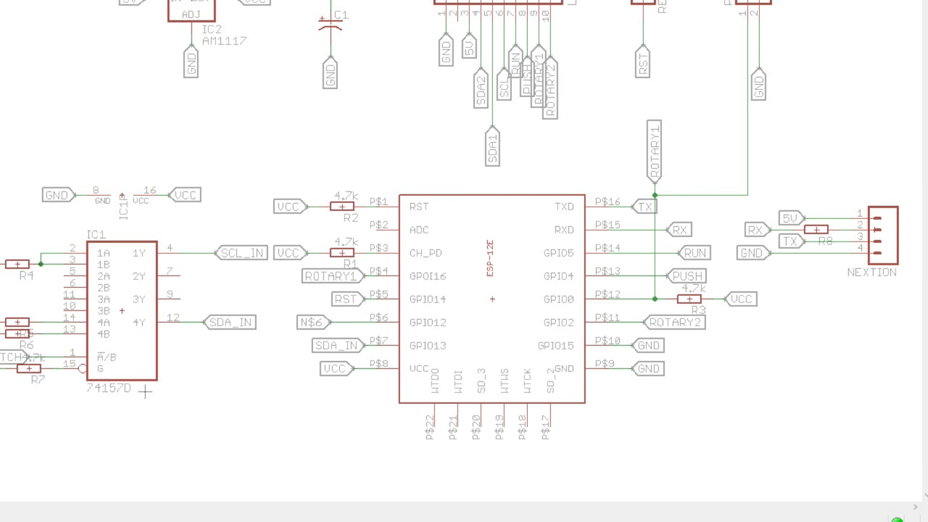
mouse_move(445, 515)
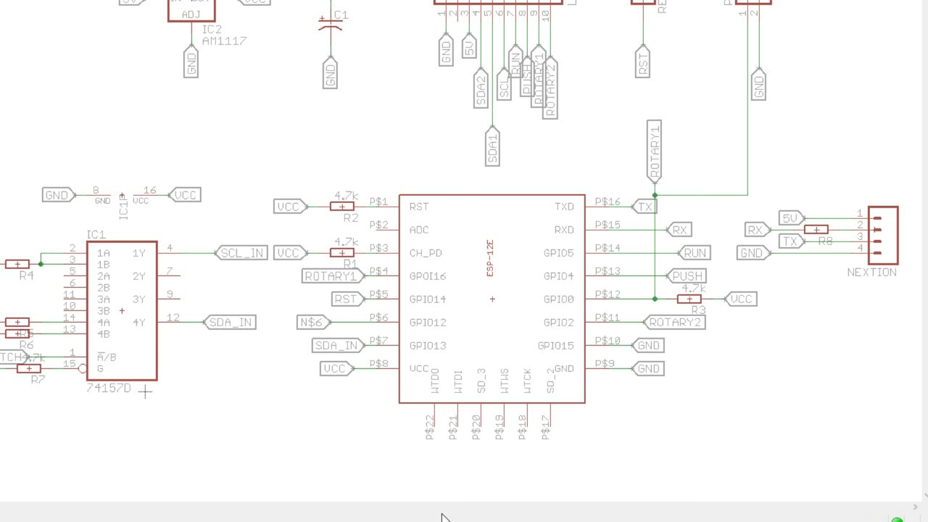
mouse_move(307, 187)
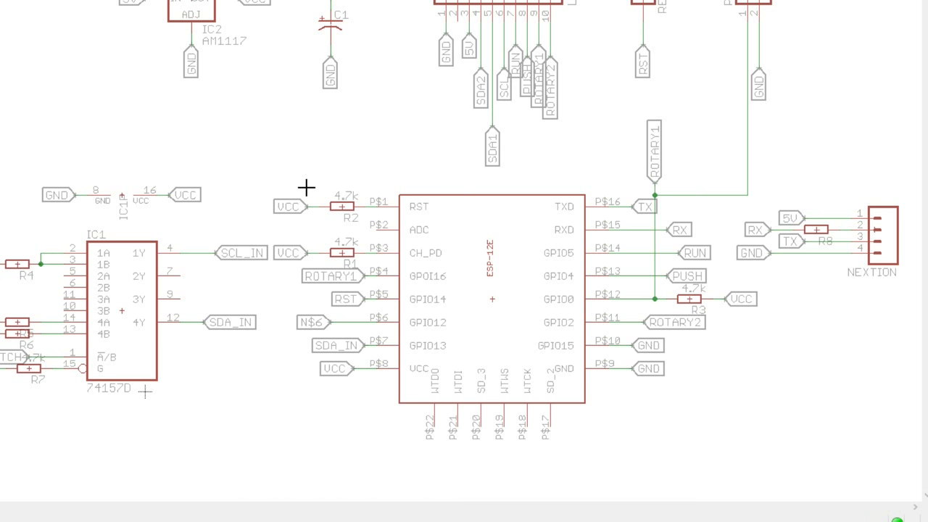
mouse_move(529, 159)
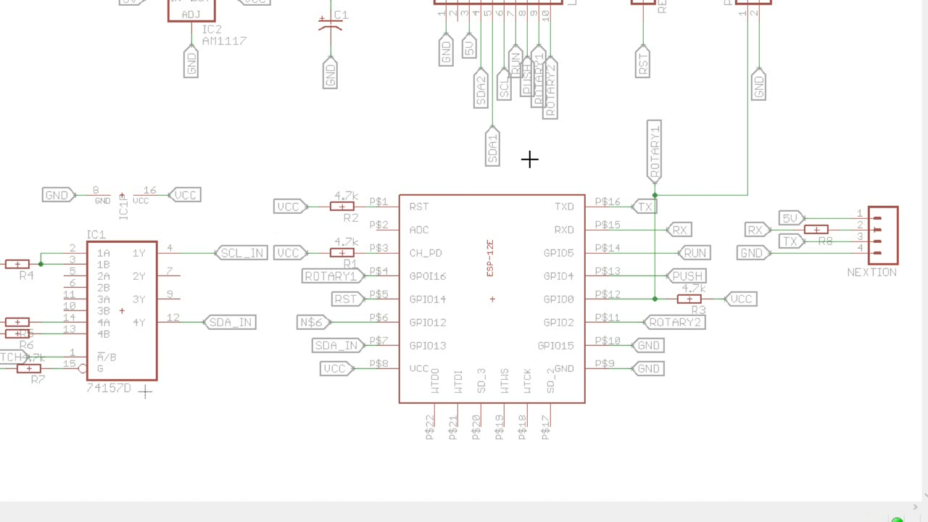
mouse_move(286, 406)
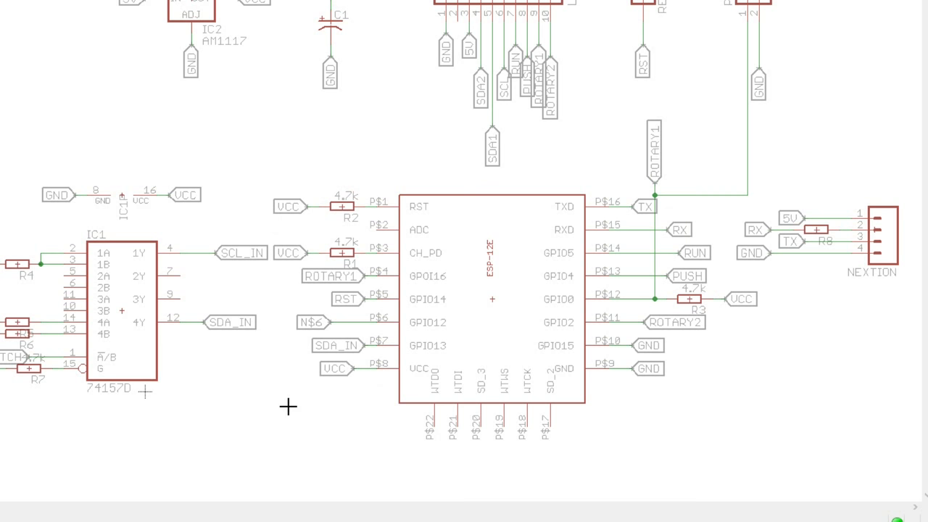